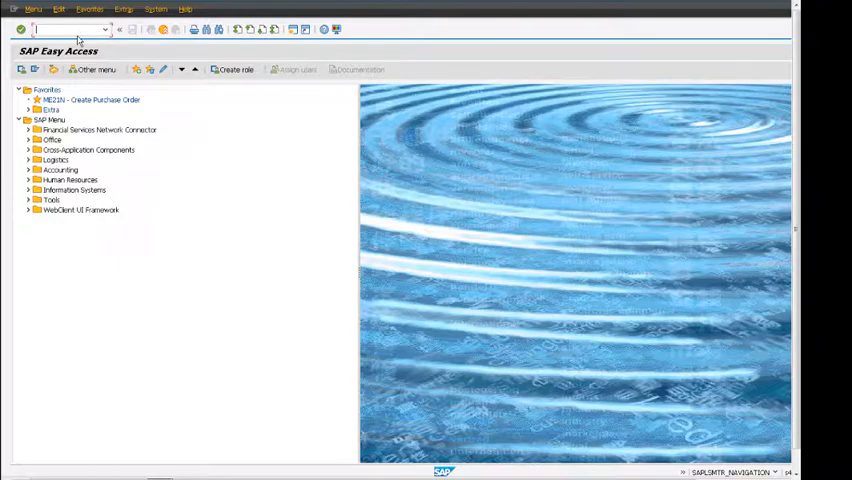
Start transaction VA01 to reach Create Sales Document with Standard Order type.
type("va01")
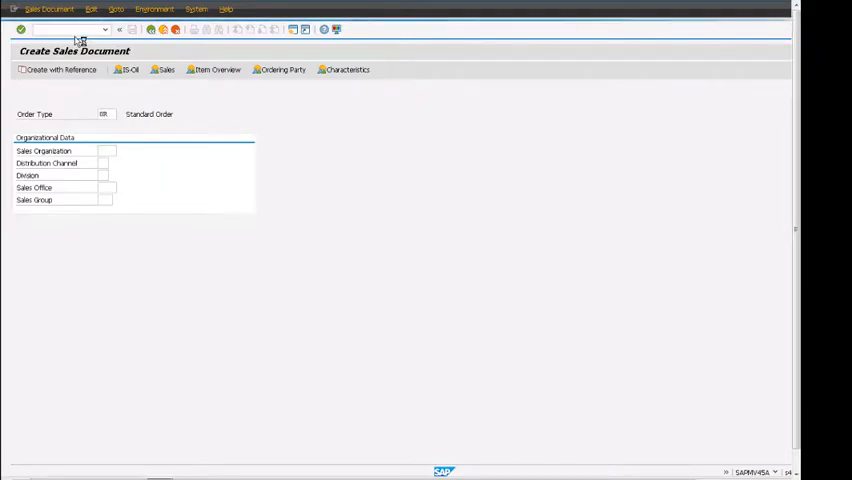
Enter customer reference 'Test order' from history and a Laptop item, letting pricing determine.
key("Enter")
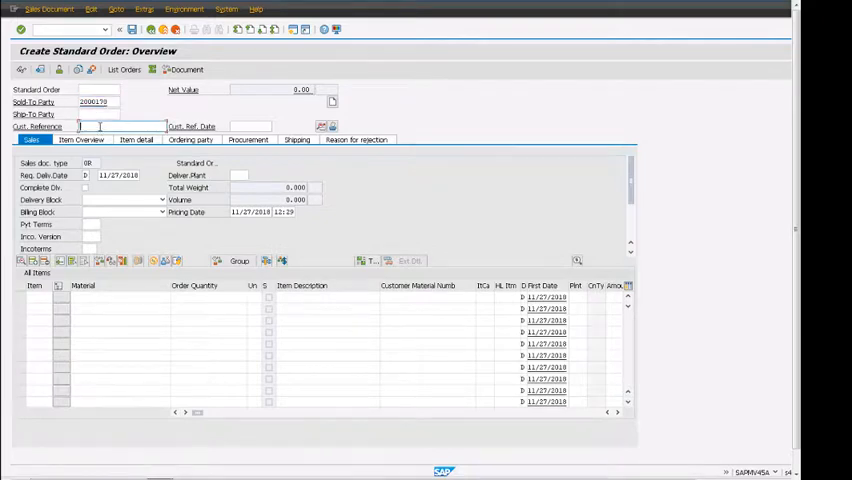
left_click(120, 126)
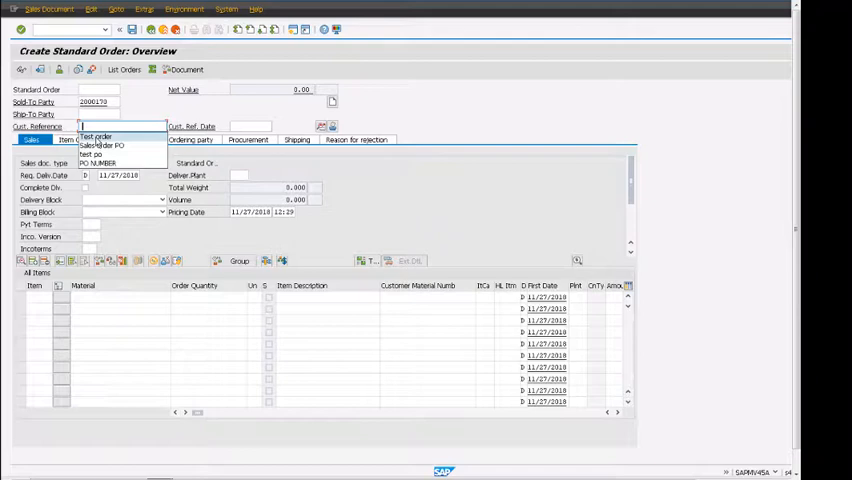
left_click(96, 136)
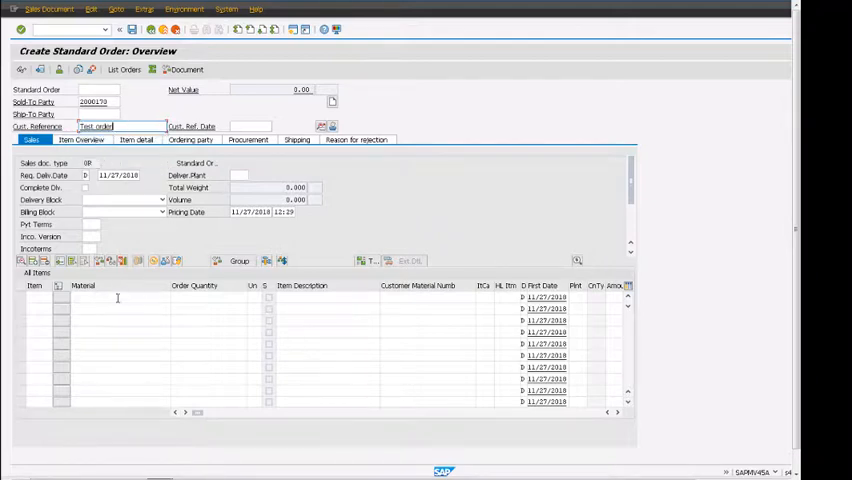
left_click(120, 296)
type("s7061")
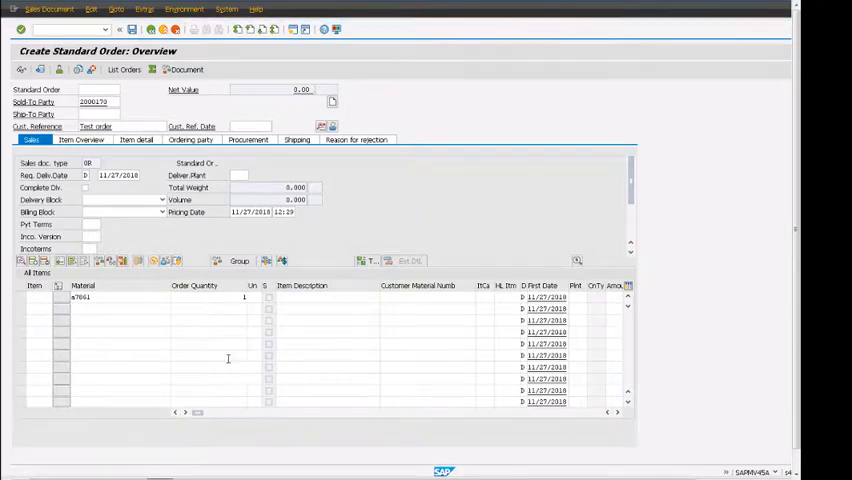
key("Enter")
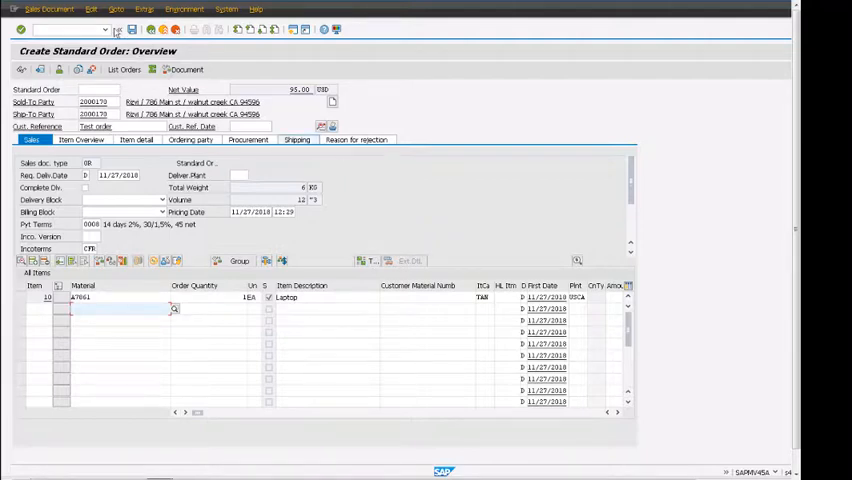
Navigate via Goto > Header > Conditions to the order's header pricing conditions.
left_click(116, 8)
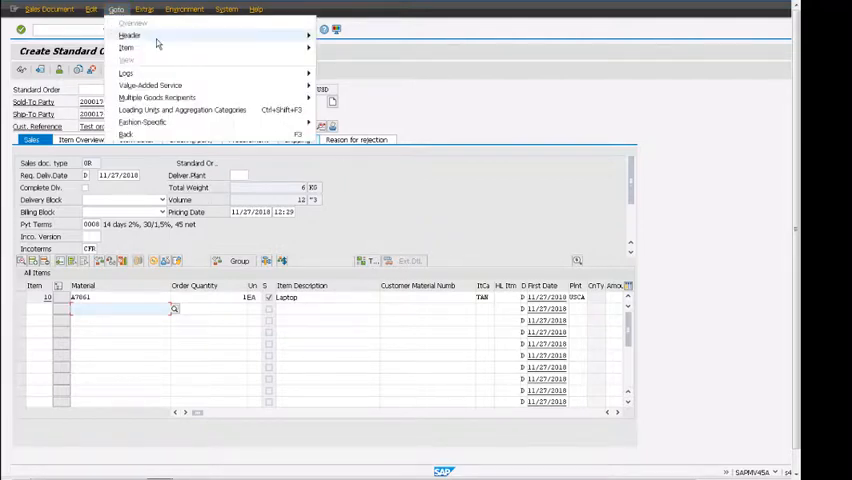
mouse_move(128, 36)
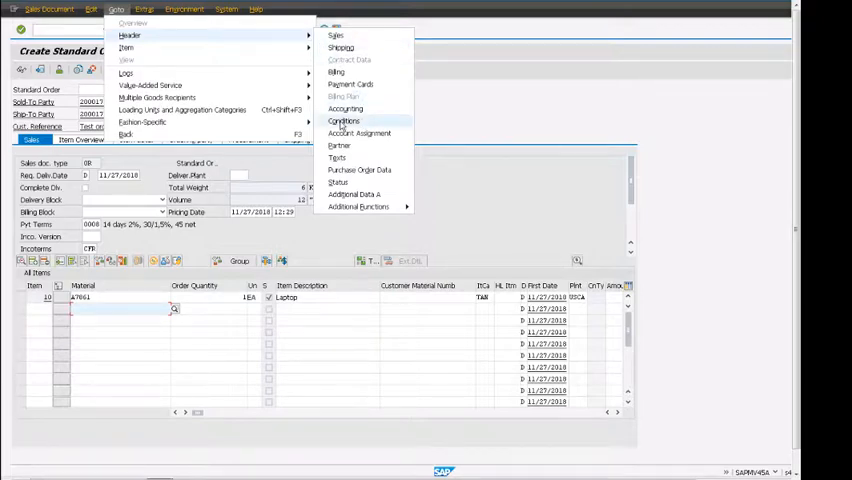
left_click(344, 120)
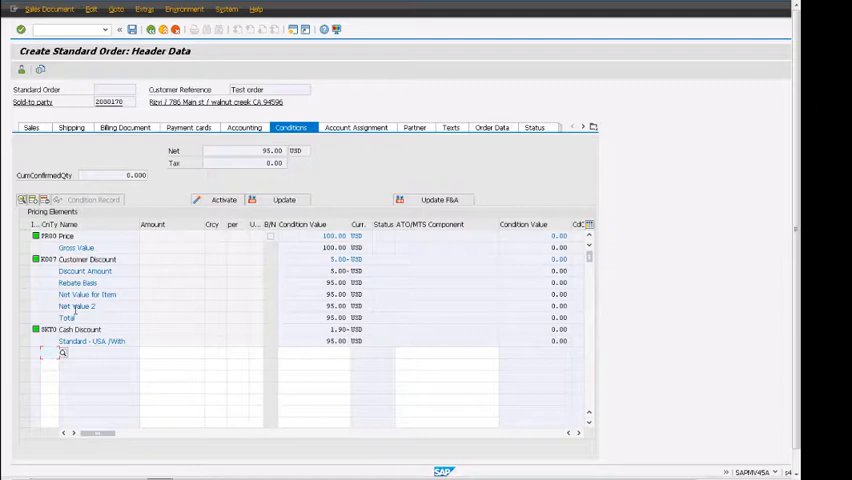
mouse_move(60, 250)
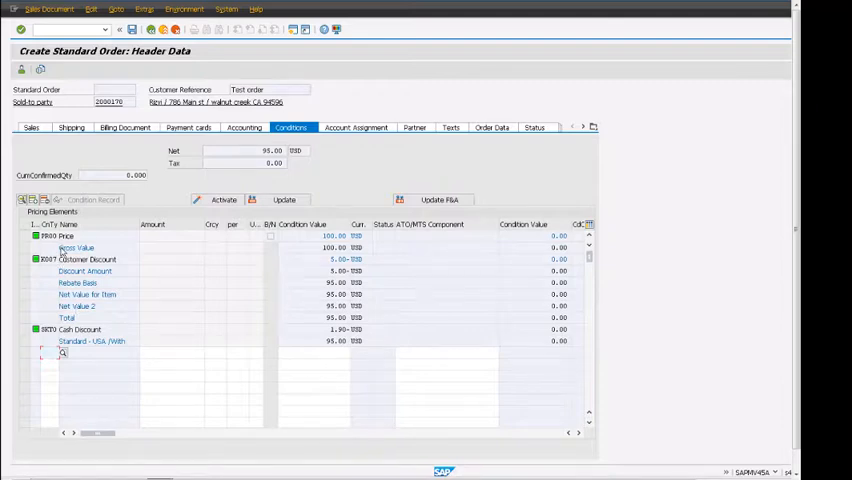
mouse_move(144, 236)
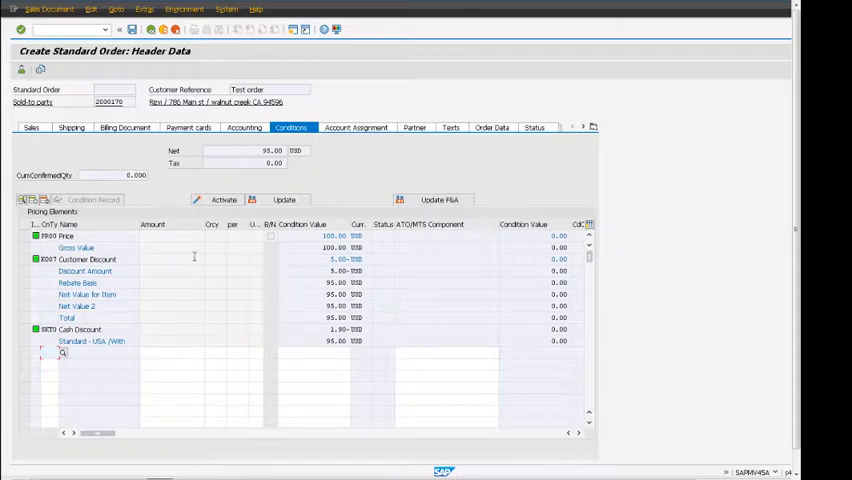
mouse_move(144, 260)
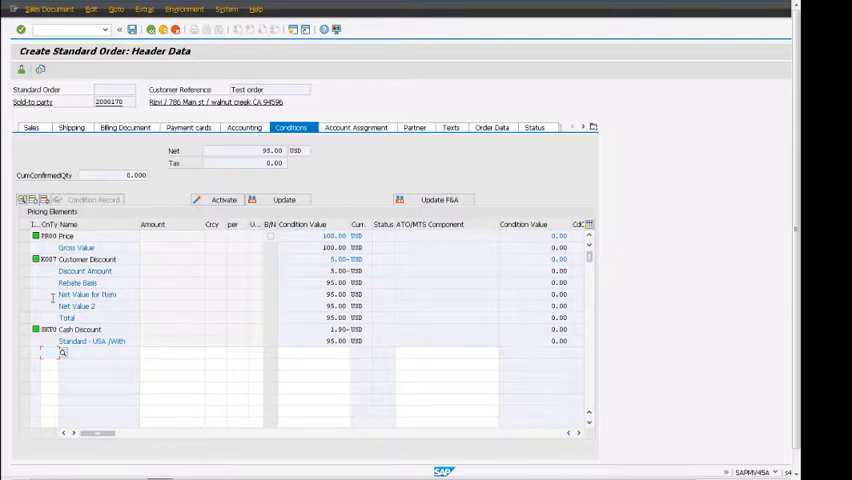
mouse_move(92, 282)
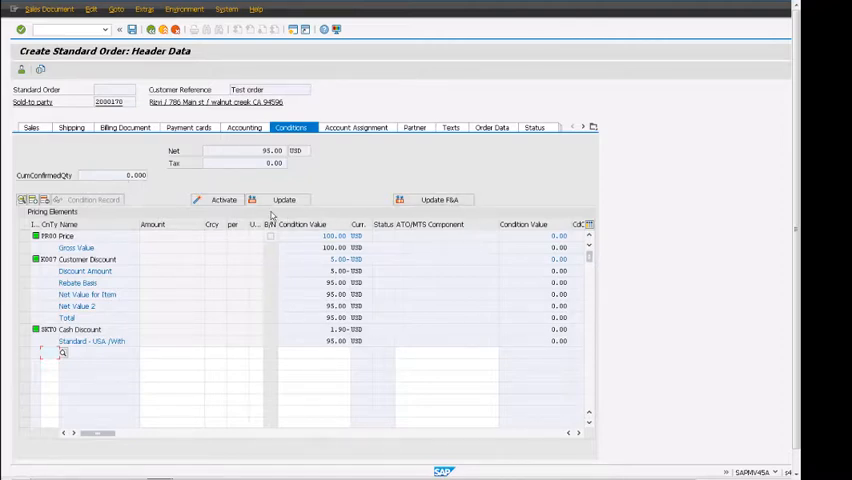
mouse_move(284, 200)
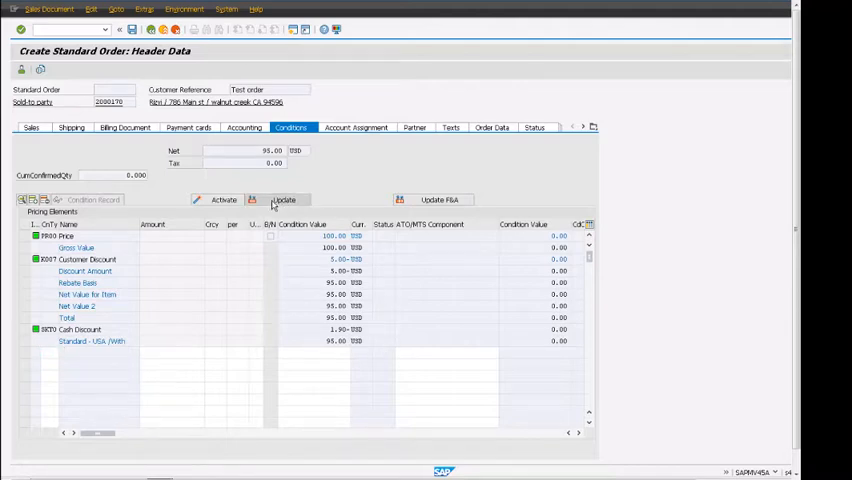
Use Update on the Conditions tab to list the pricing types for re-pricing.
left_click(284, 200)
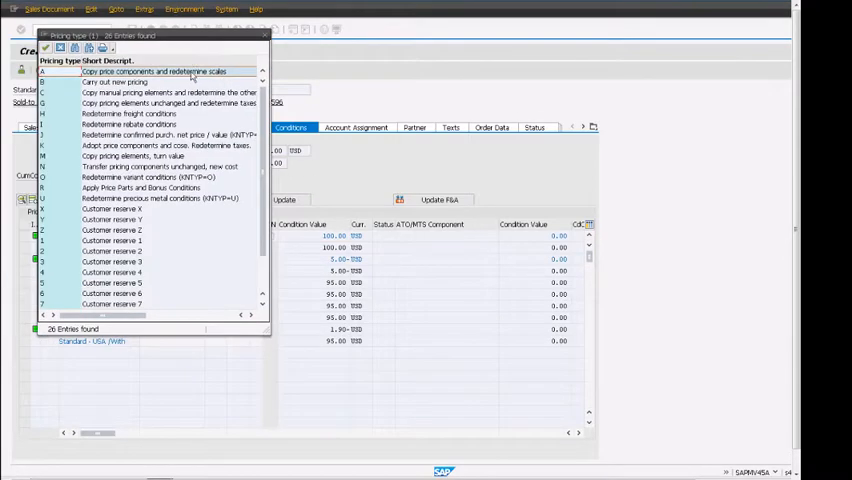
mouse_move(264, 40)
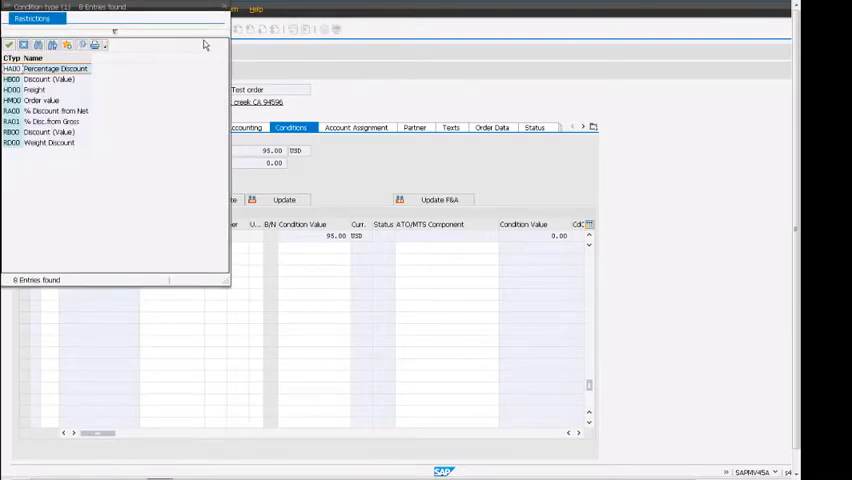
mouse_move(92, 156)
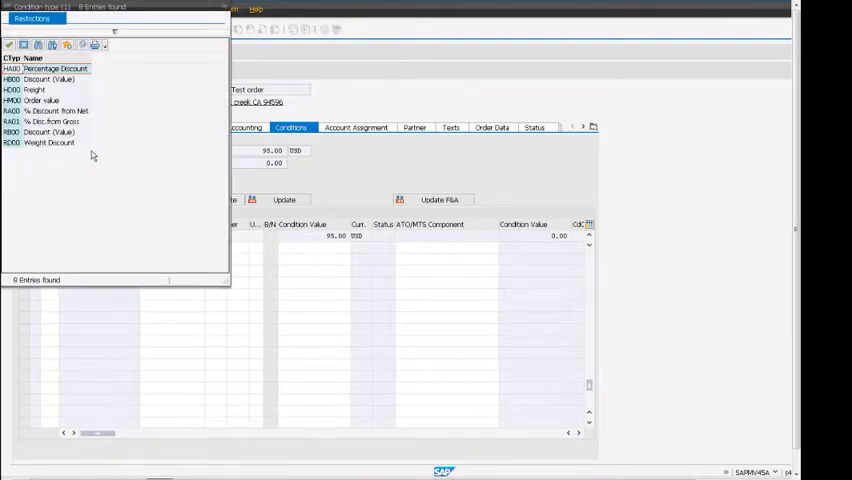